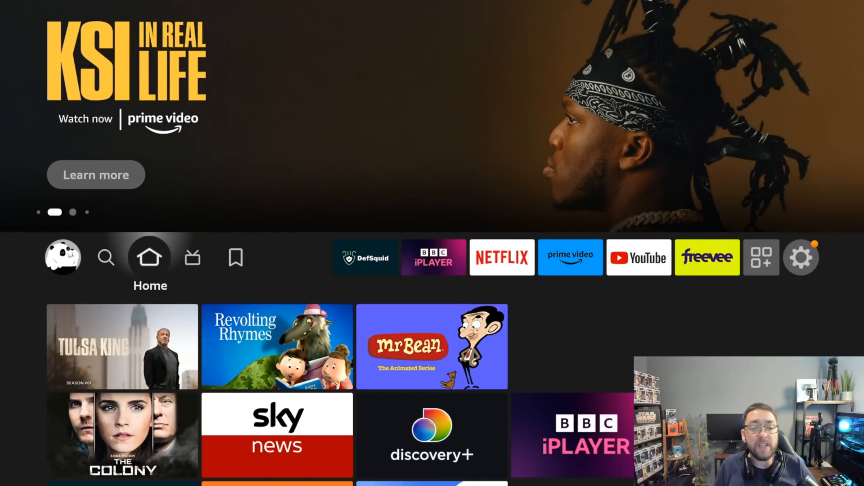
Launch DefSquid from the home row and dismiss its VPN discount promotion.
click(365, 256)
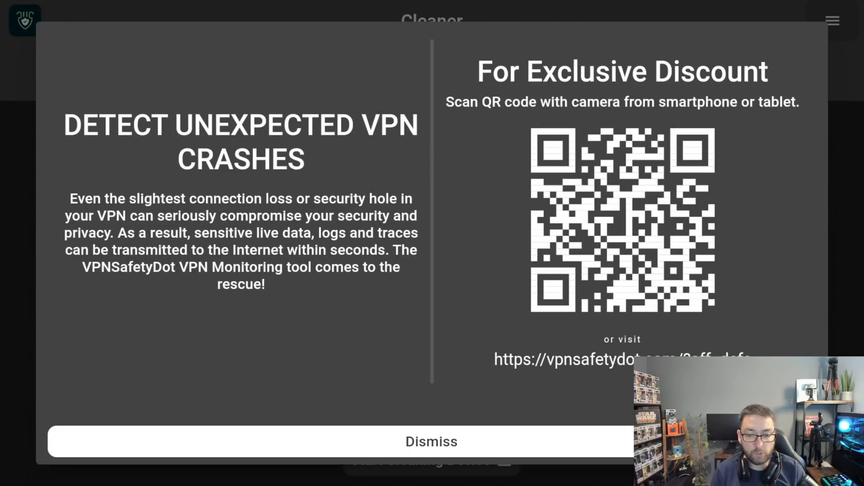
click(431, 441)
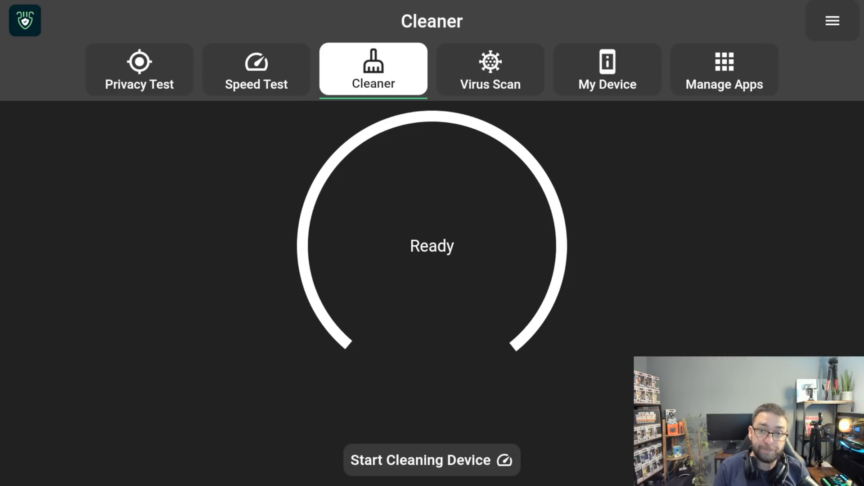
Run the Virus Scan on the five installed apps, review the Harmless results, and return to Cleaner.
click(490, 70)
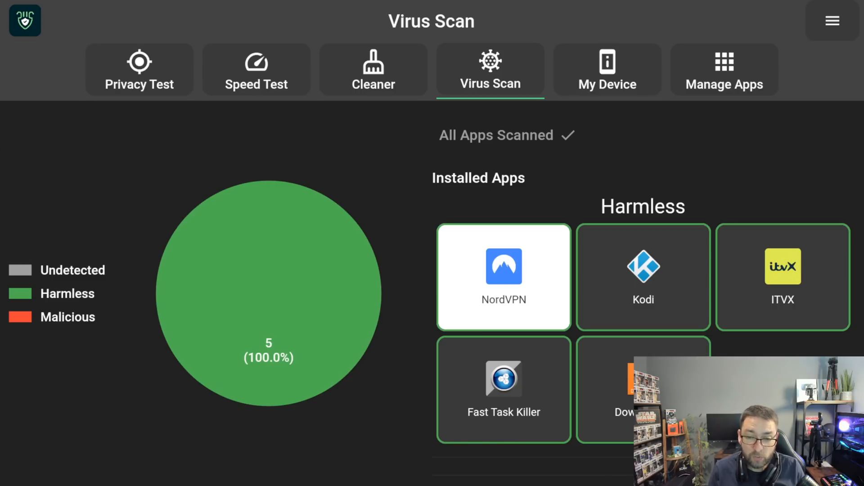
click(782, 276)
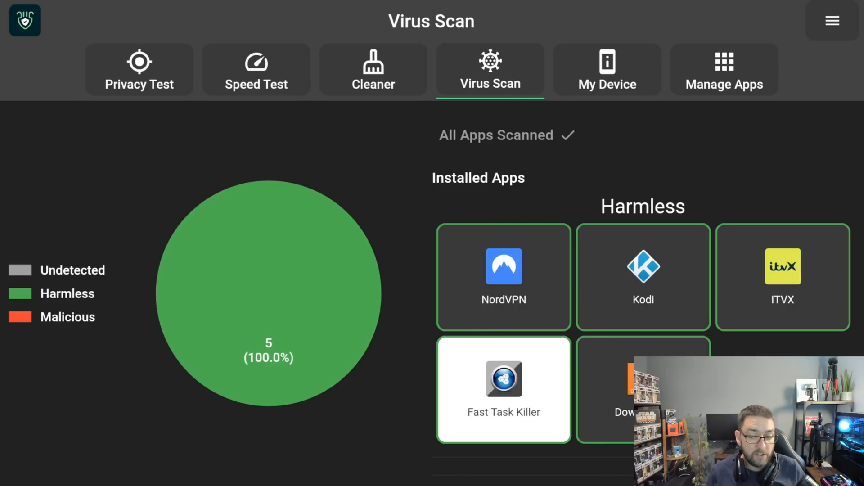
click(643, 277)
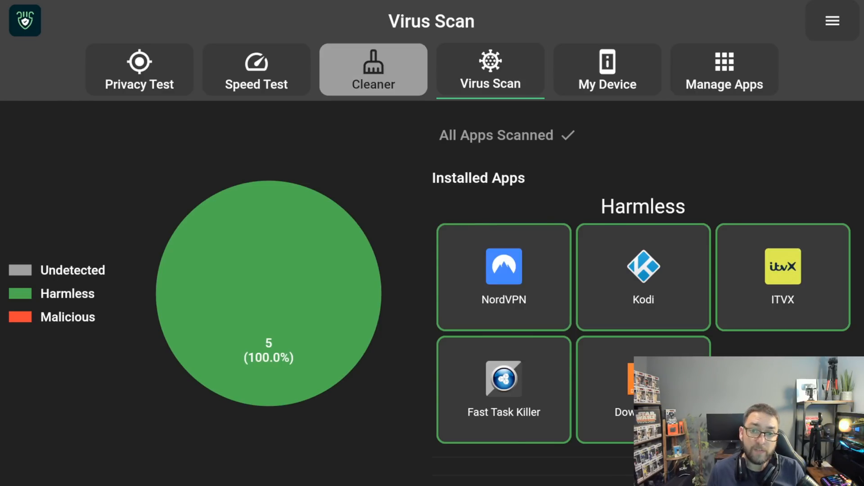
click(372, 70)
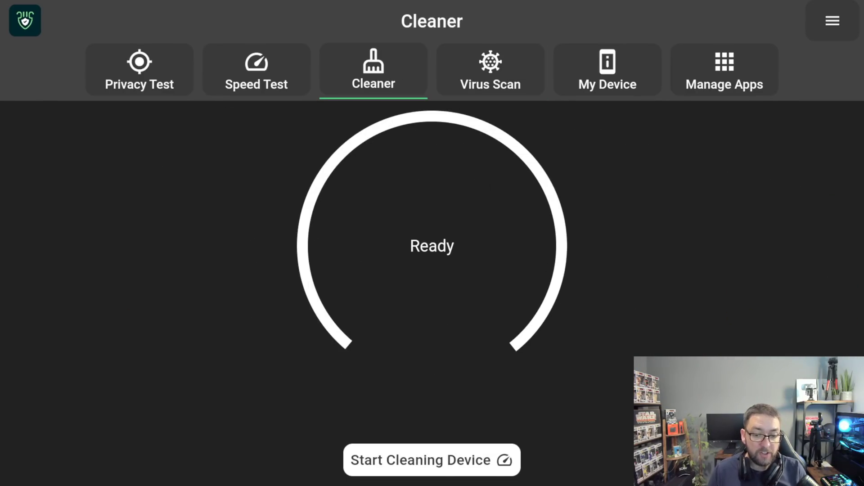
Clean the device including old APK deletion (6 optimizations), then move to Manage Apps.
click(431, 460)
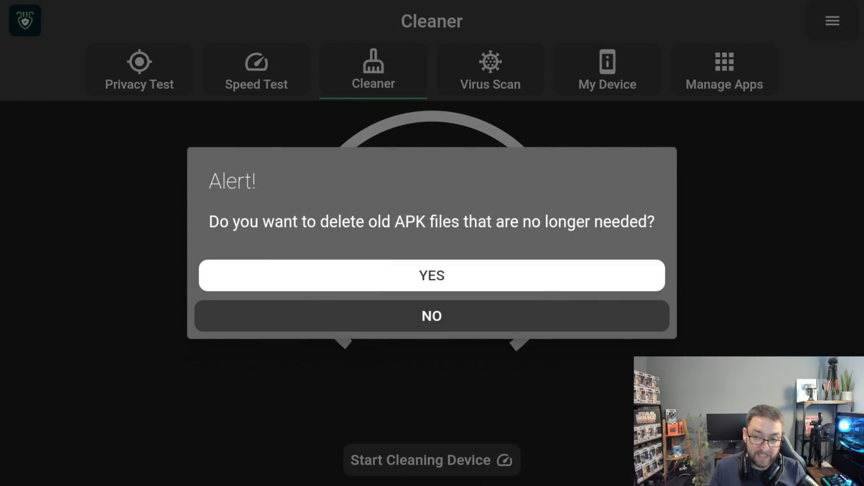
click(431, 275)
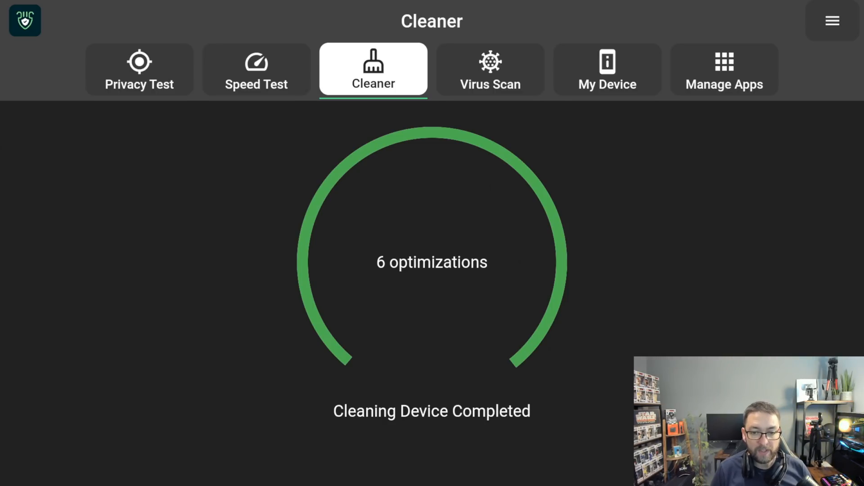
click(724, 70)
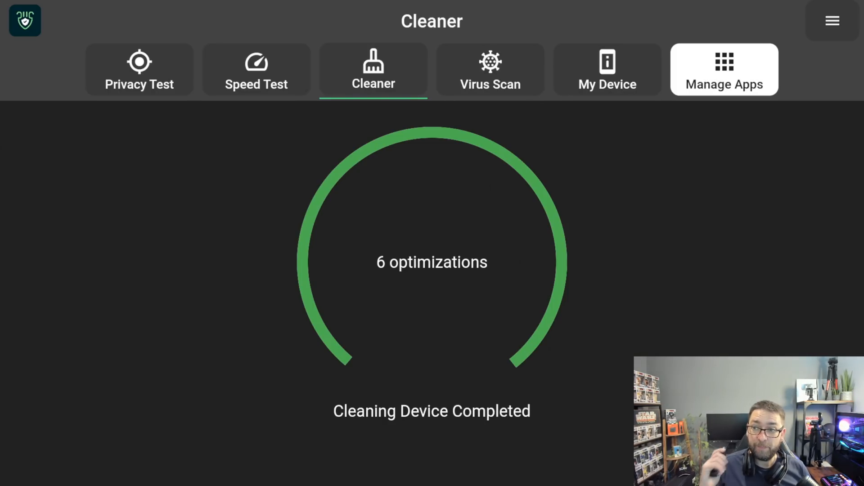
click(723, 69)
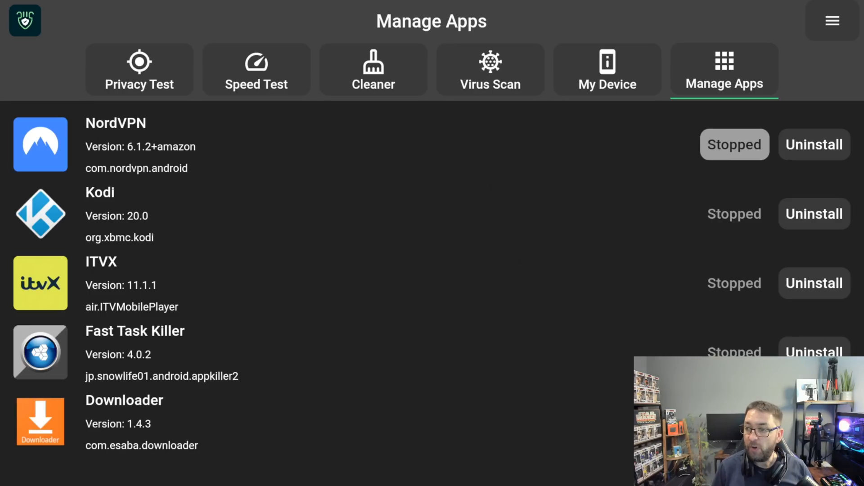
Check Downloader's system app settings, then uninstall Fast Task Killer from Manage Apps.
click(735, 282)
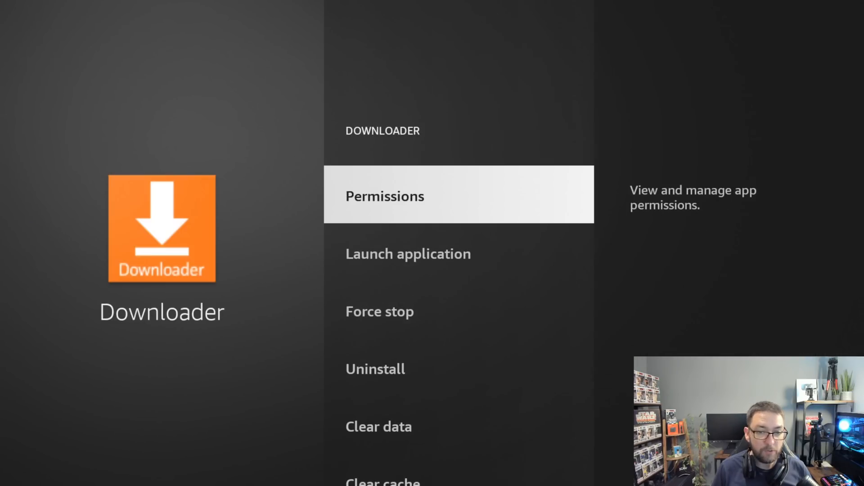
scroll(down, 3)
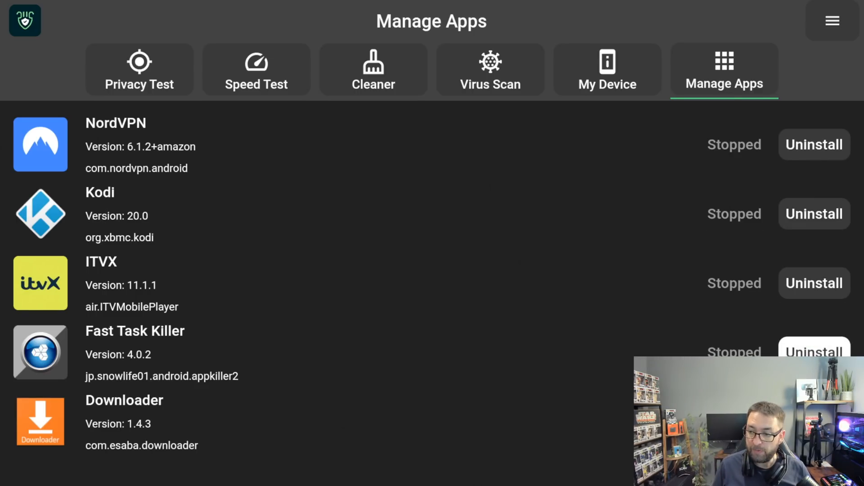
click(813, 352)
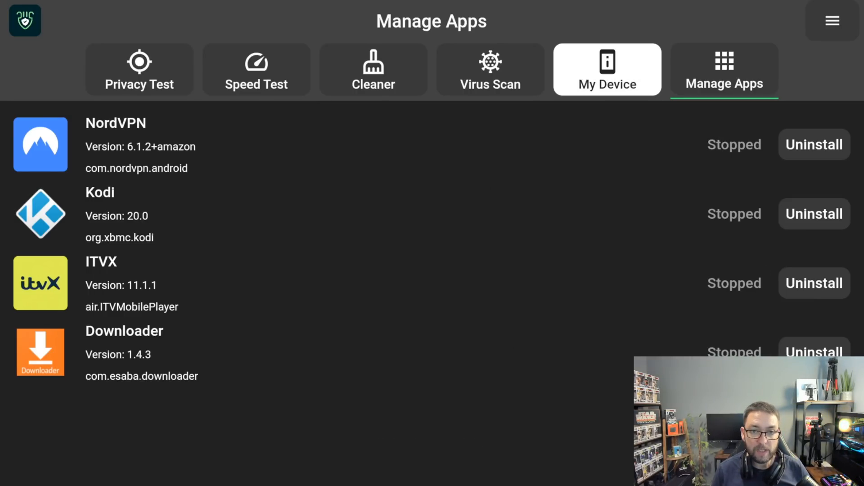
Move along DefSquid's top tabs after confirming Fast Task Killer is gone, heading back toward Home.
click(490, 69)
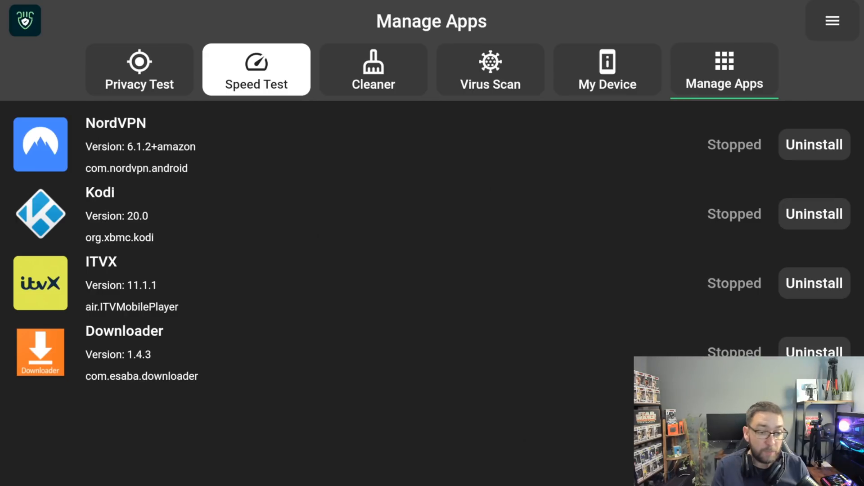
click(139, 70)
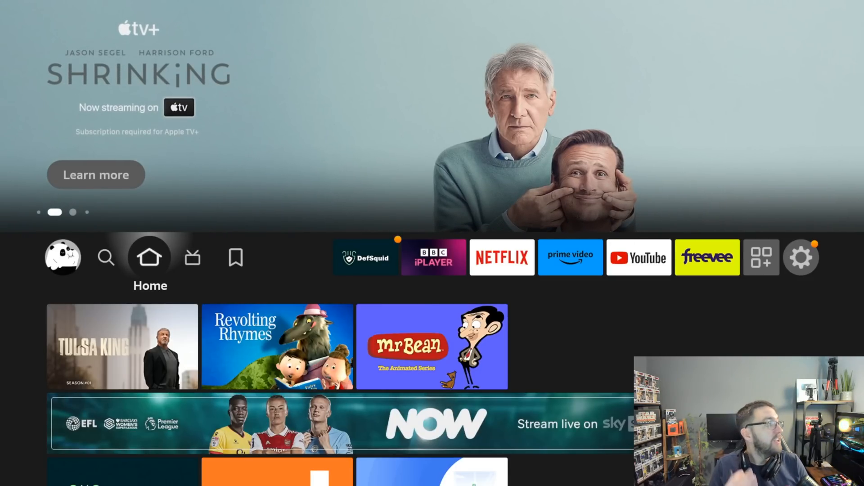
mouse_move(107, 256)
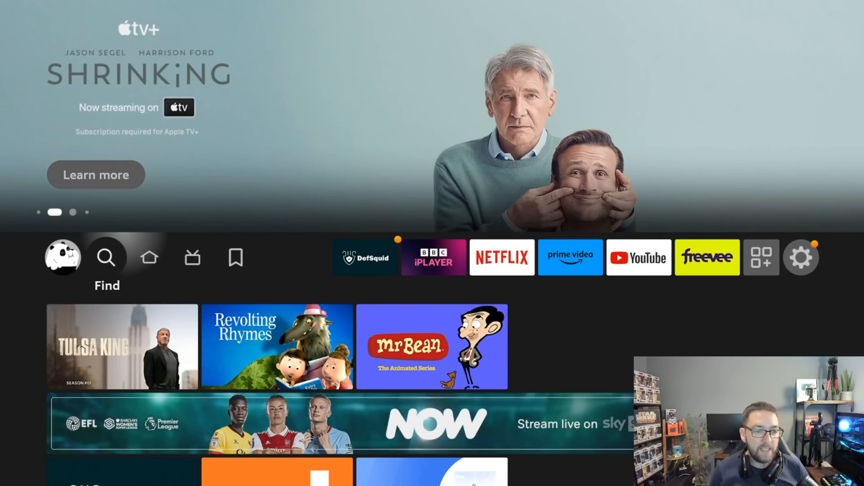
click(106, 257)
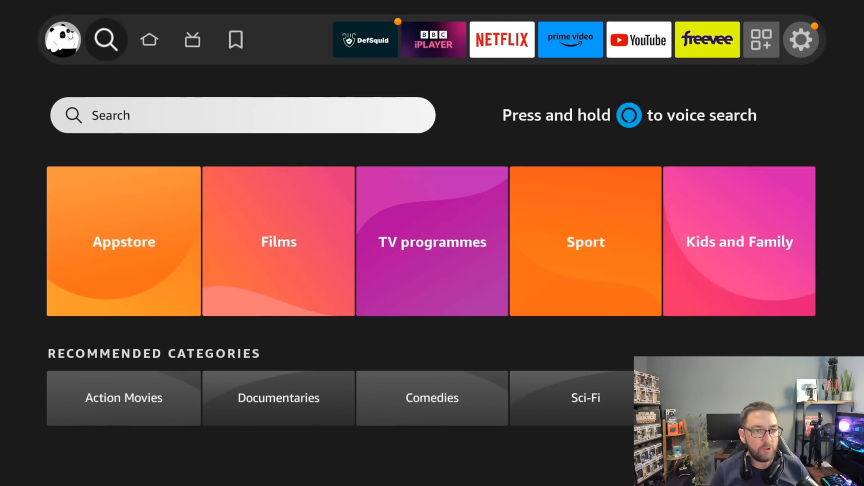
click(242, 115)
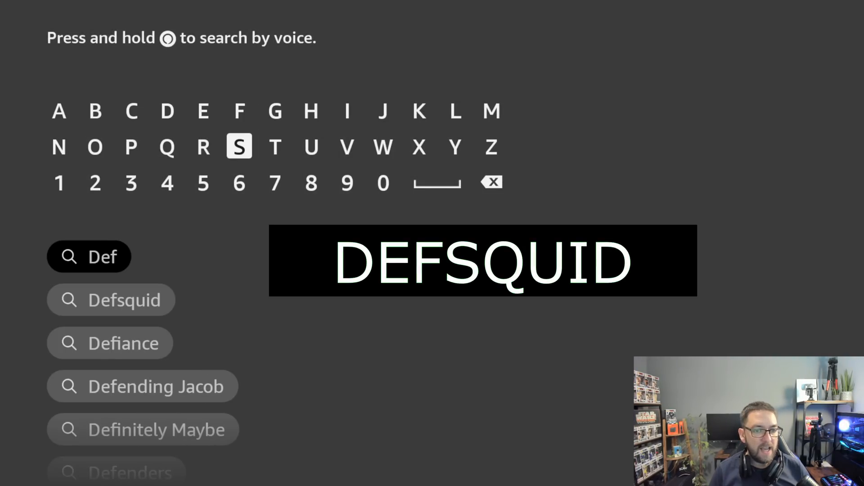
click(167, 147)
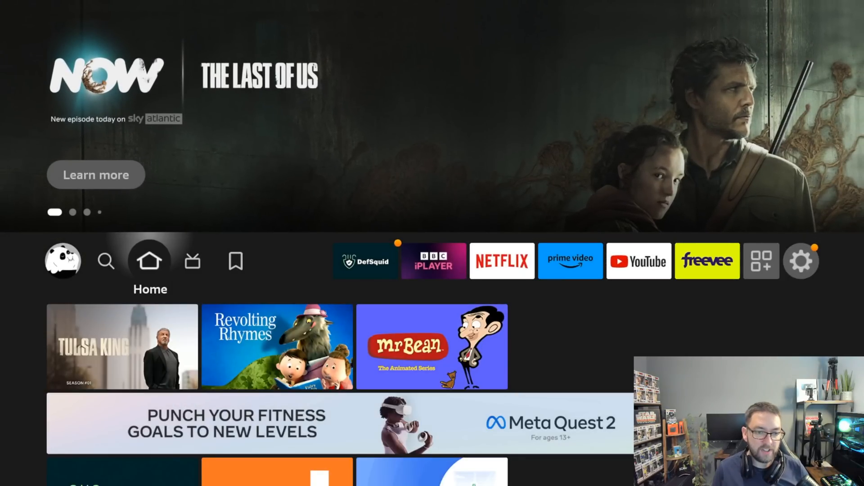
View Your Apps & Channels with DefSquid first among pinned apps, then return to the home screen.
click(366, 261)
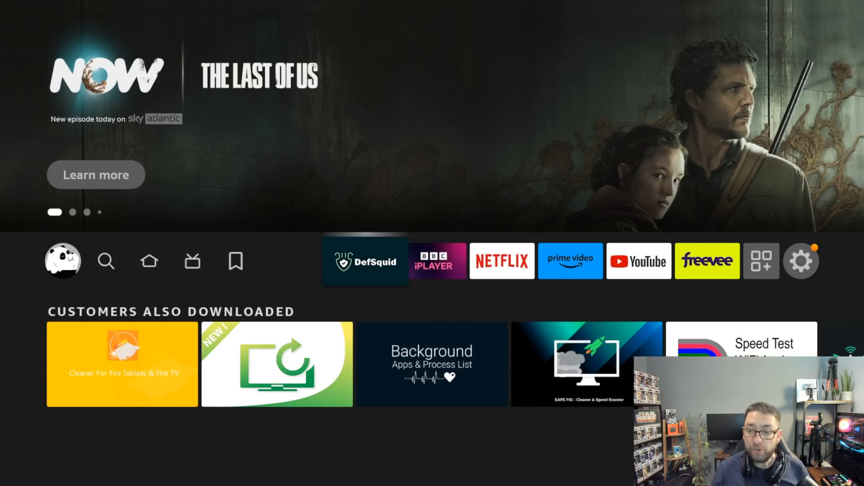
click(762, 261)
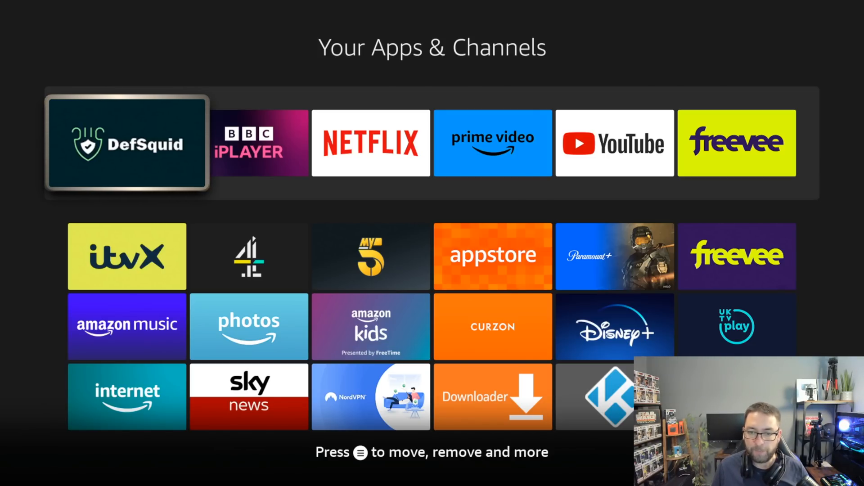
key(Back)
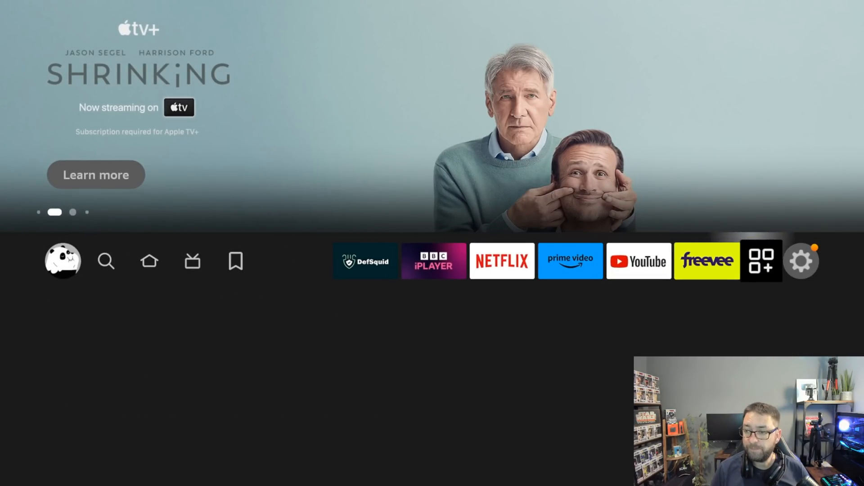
In Settings > My Fire TV > About, confirm the device is already a developer and go back.
click(801, 261)
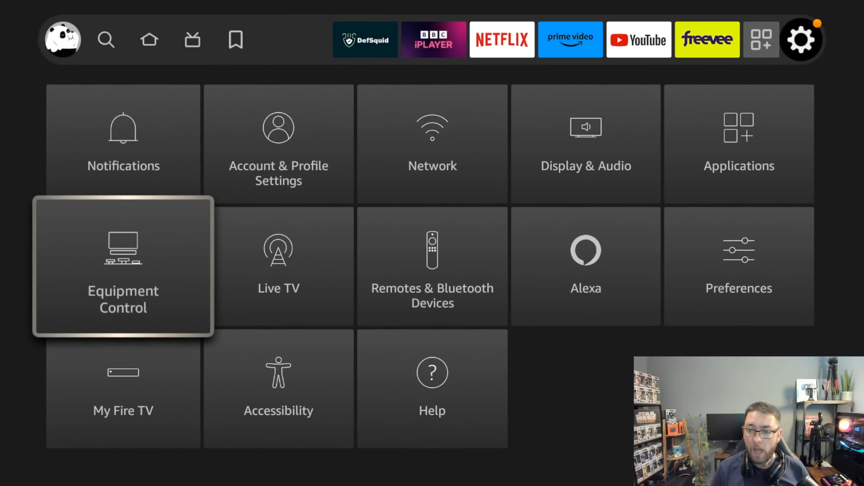
click(123, 389)
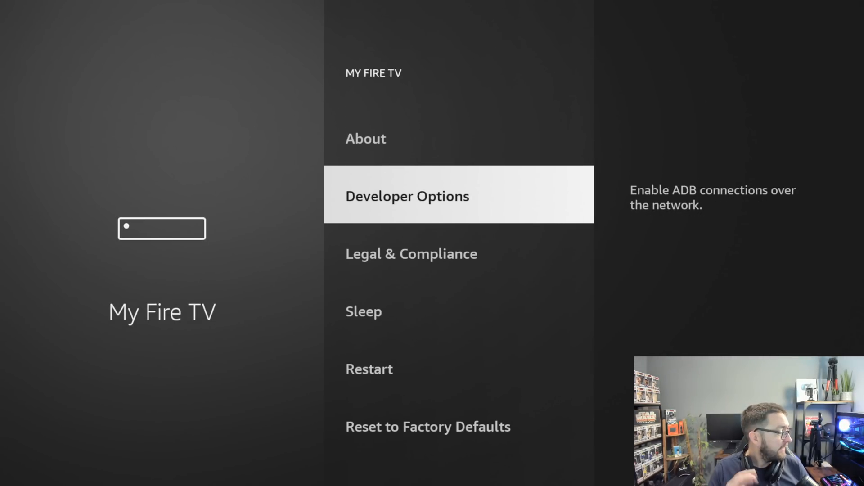
key(Up)
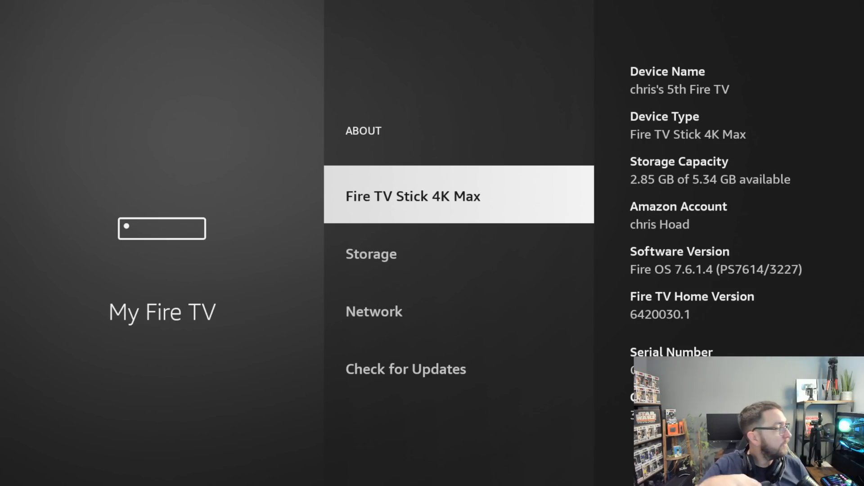
click(412, 196)
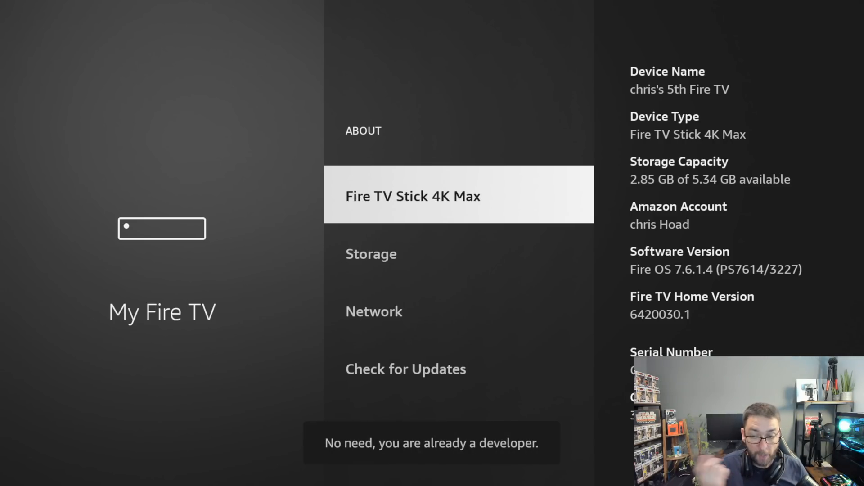
key(Back)
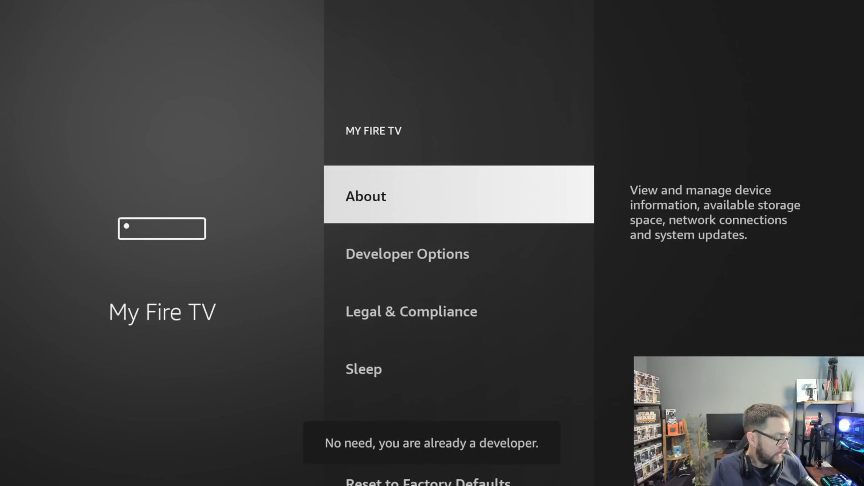
In Developer Options, verify ADB Debugging is OFF and review which apps may install unknown apps.
click(407, 254)
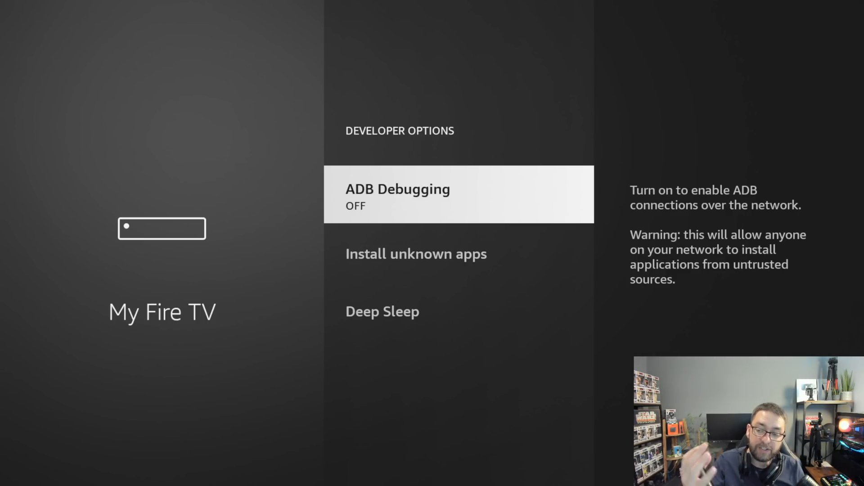
scroll(down, 3)
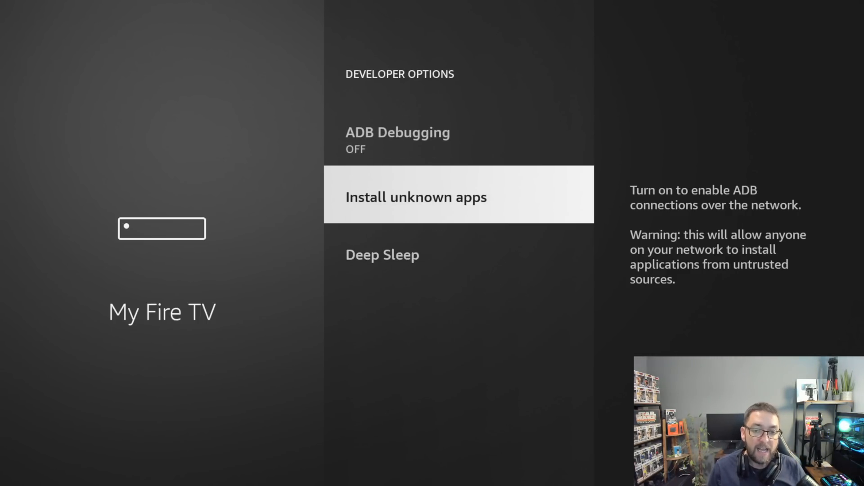
click(458, 197)
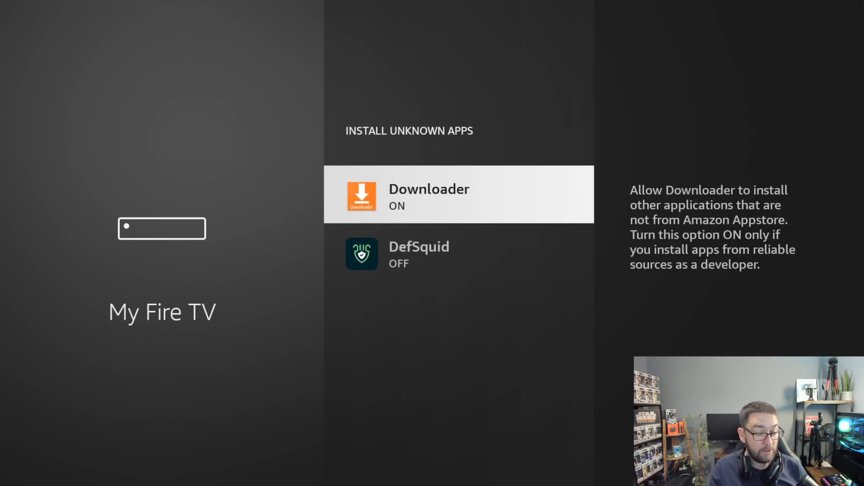
key(Back)
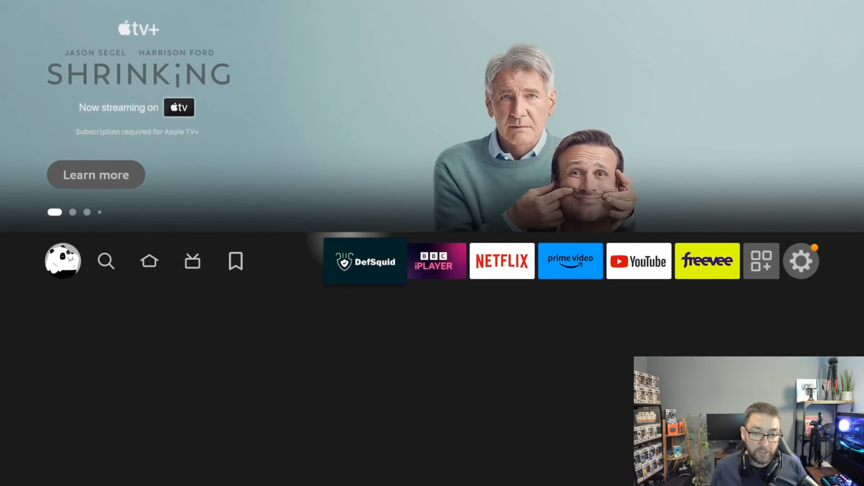
click(364, 261)
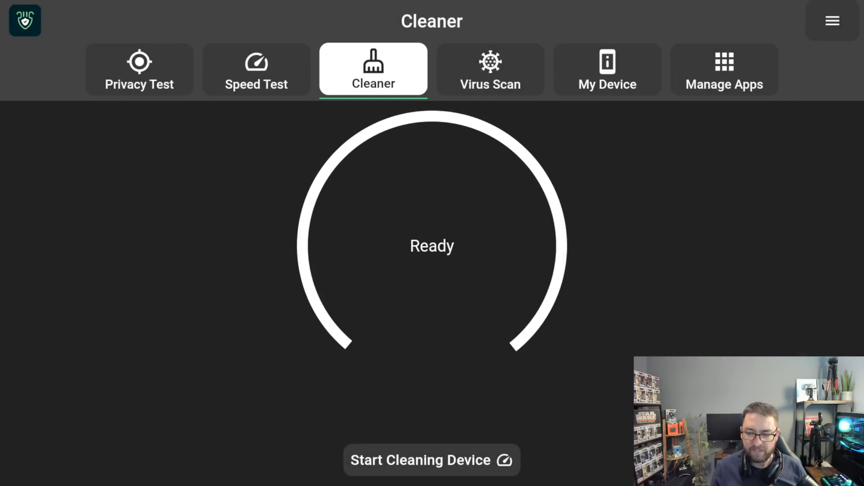
click(489, 69)
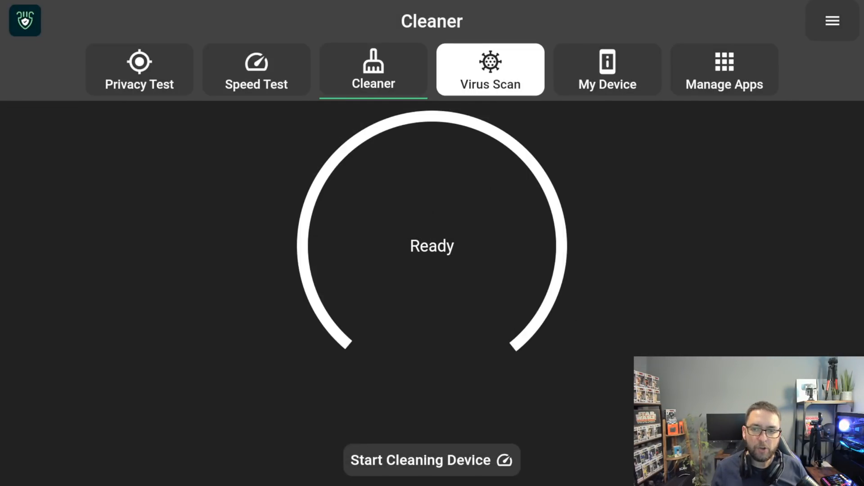
click(490, 69)
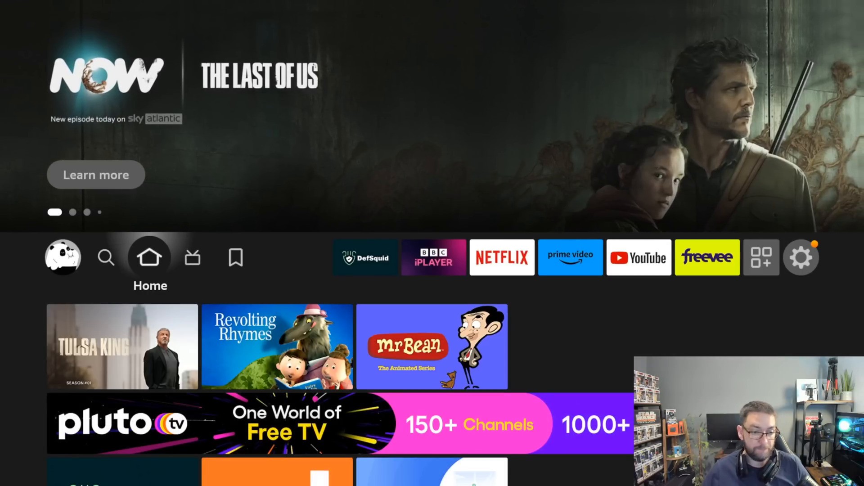
click(637, 256)
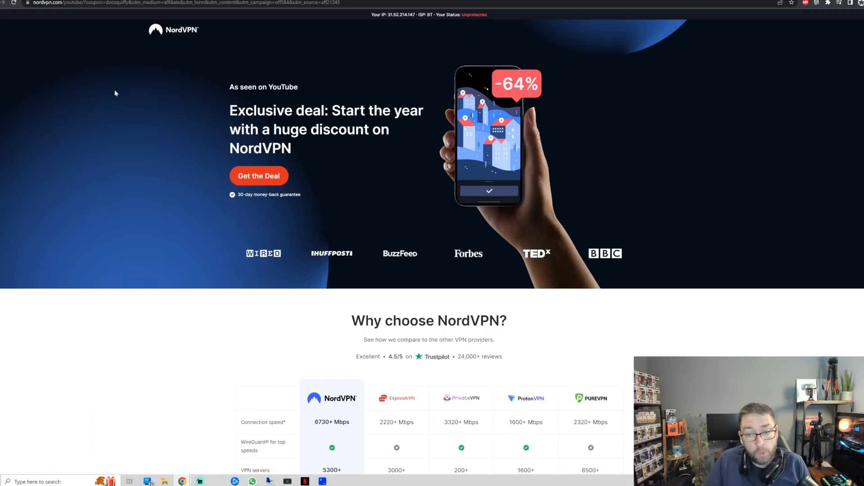
Scroll the NordVPN deal page down to its comparison table against other VPN providers.
scroll(down, 3)
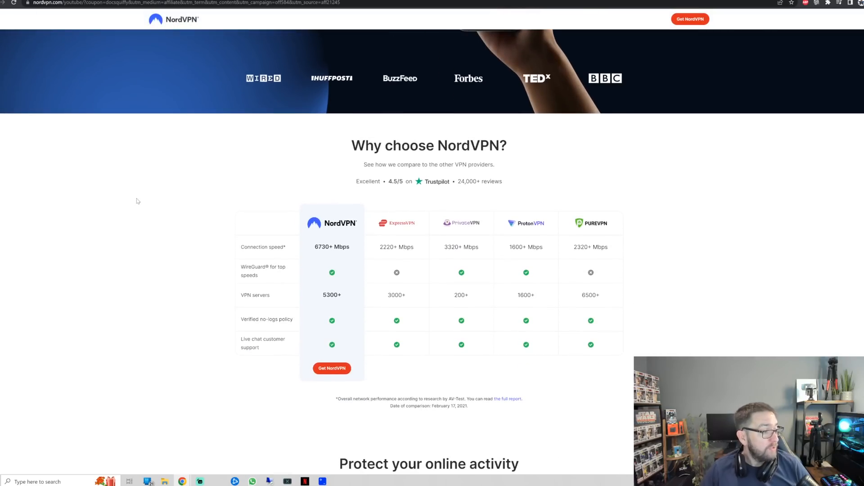
scroll(up, 3)
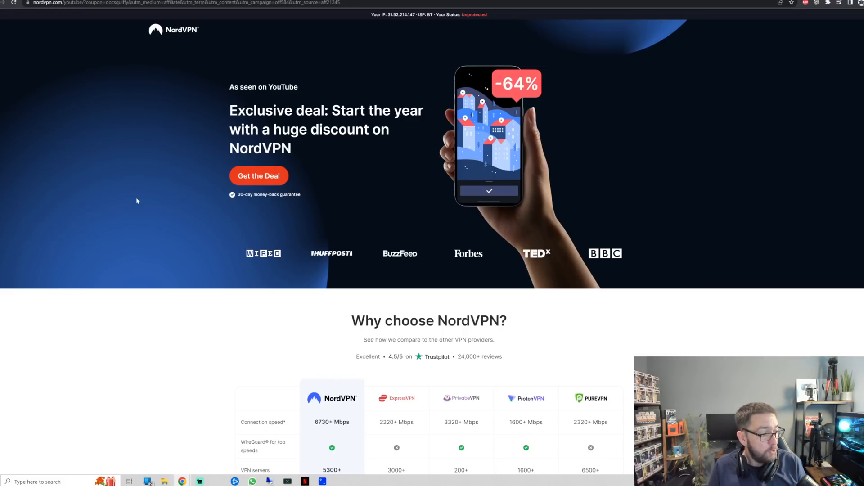
scroll(down, 3)
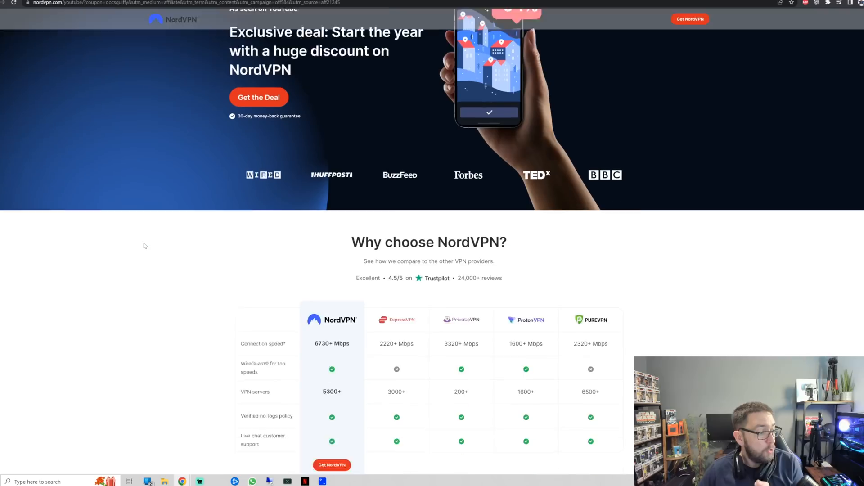
scroll(down, 3)
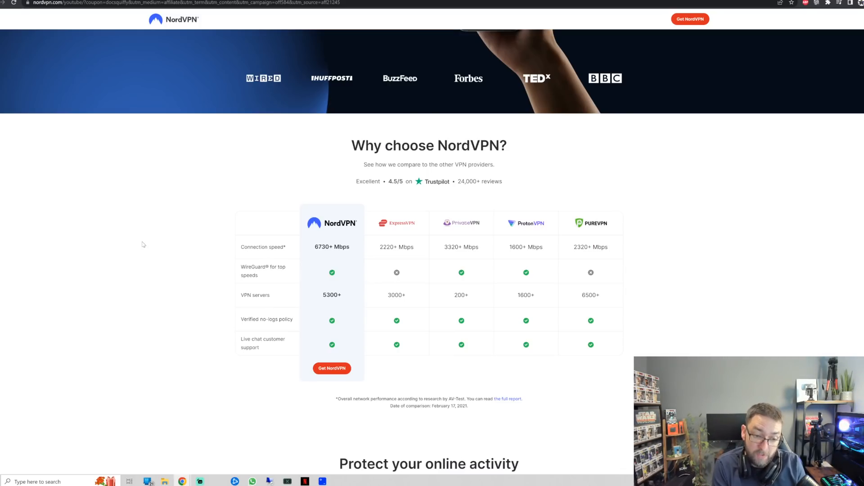
mouse_move(208, 291)
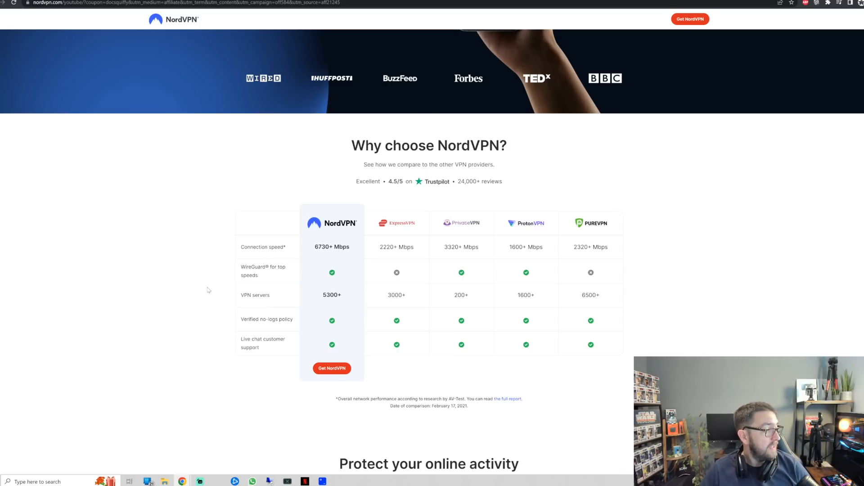
mouse_move(202, 291)
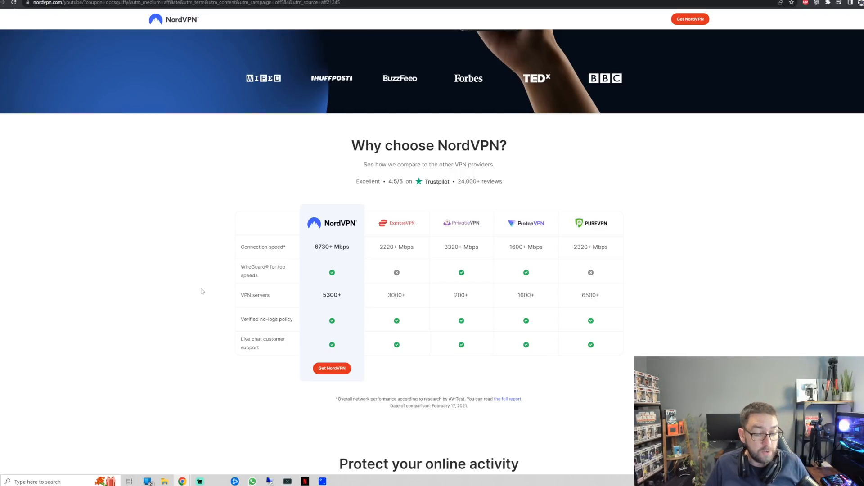
mouse_move(308, 302)
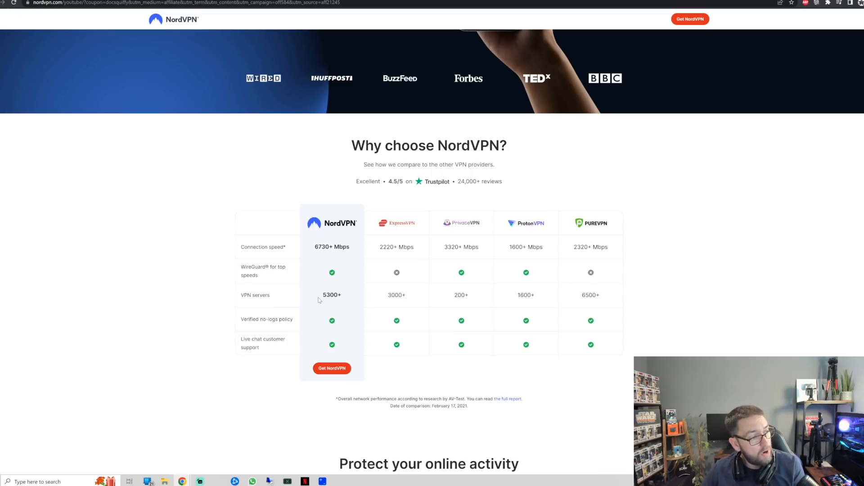
mouse_move(318, 296)
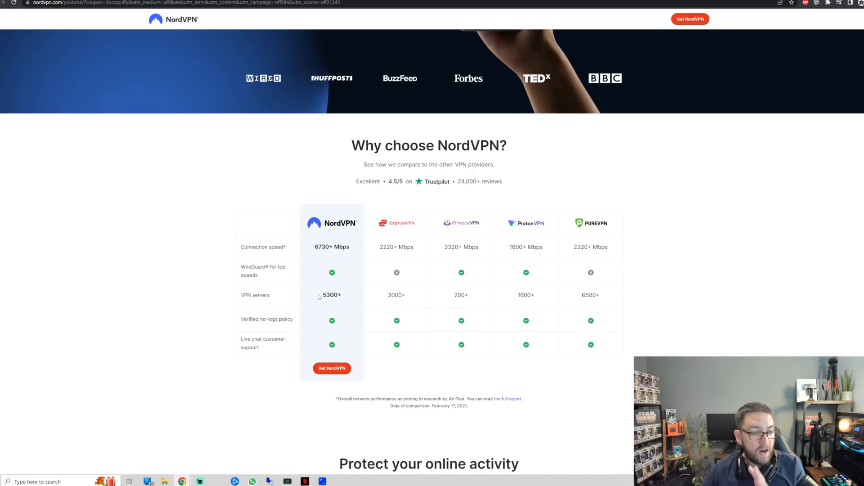